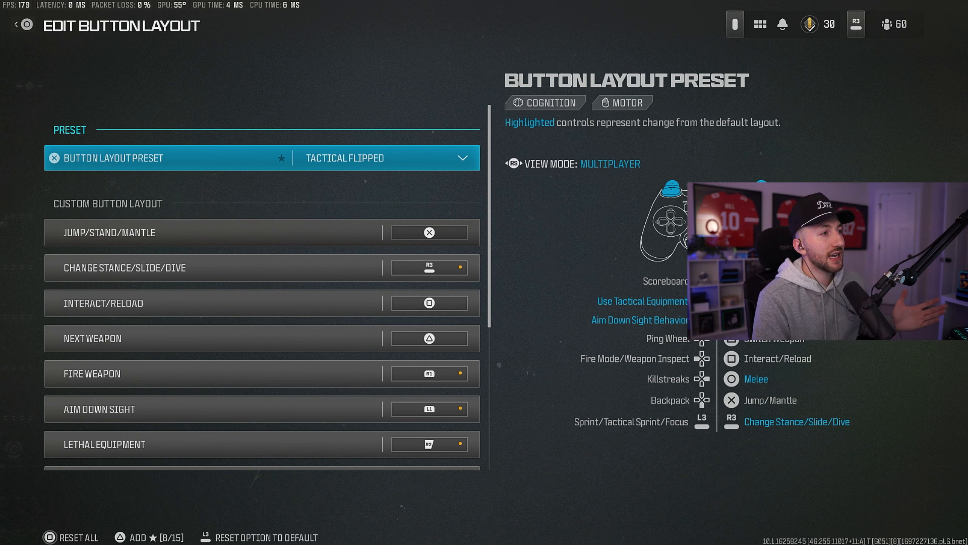
# Step: Keep Tactical Flipped as the controller button layout preset
pyautogui.click(23, 25)
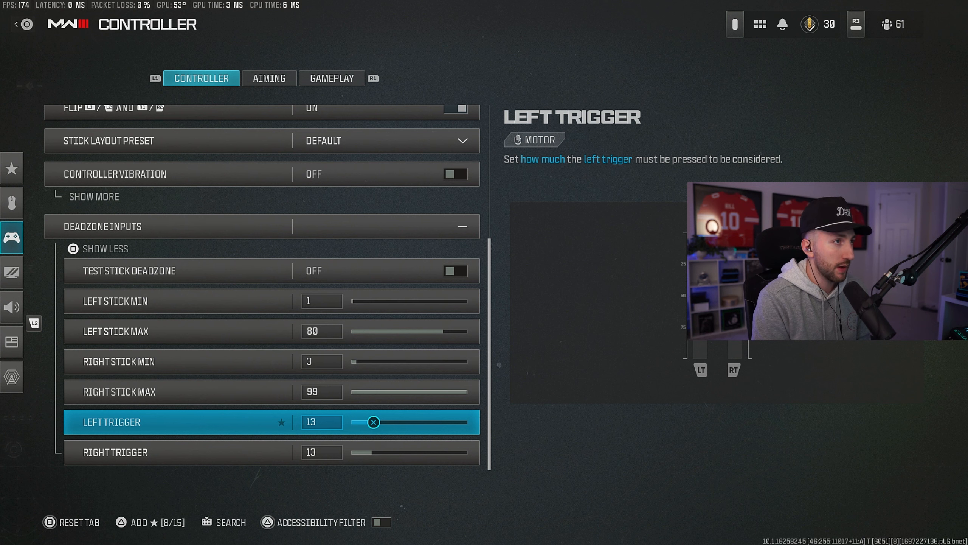
# Step: Switch to the Aiming tab to set stick sensitivity 6 and ADS multiplier 1.00
pyautogui.click(269, 78)
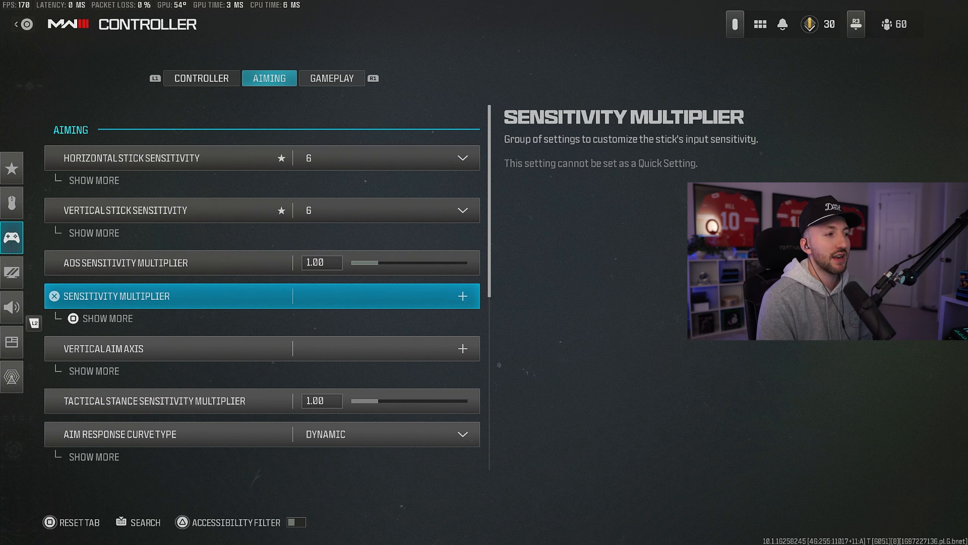
# Step: Expand and collapse Sensitivity Multiplier, leaving vehicle and tablet multipliers at 1.00
pyautogui.click(462, 296)
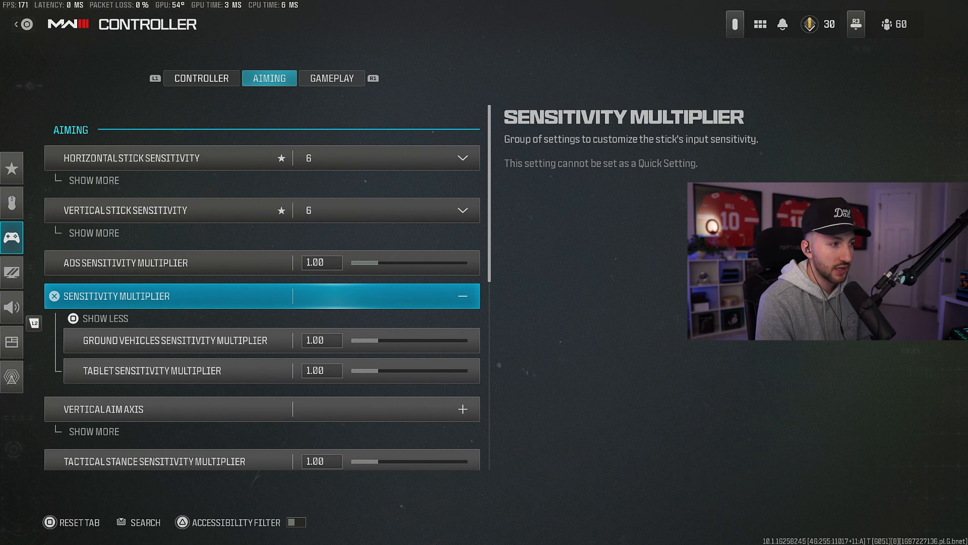
pyautogui.click(461, 295)
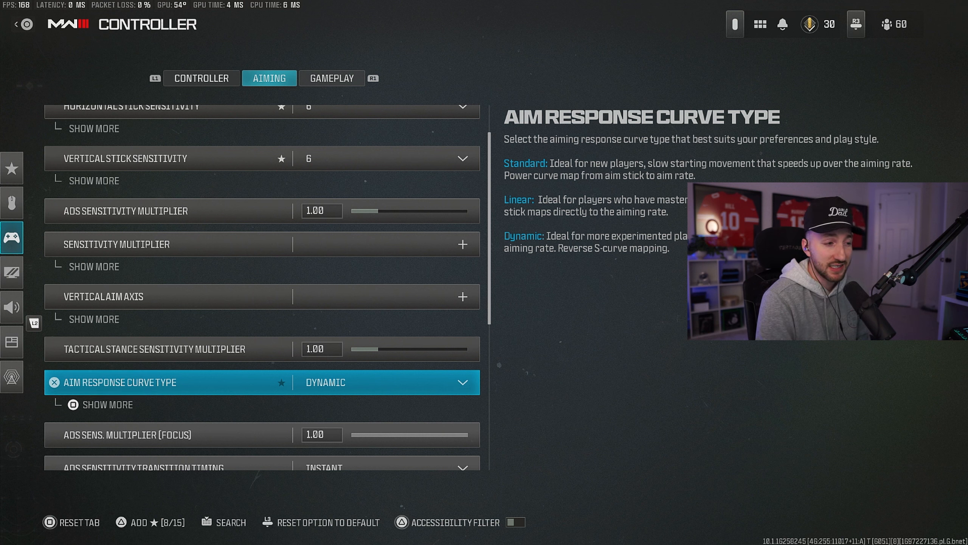
# Step: Confirm curve slope scale 1.00 and keep custom sensitivity per zoom off
pyautogui.click(107, 404)
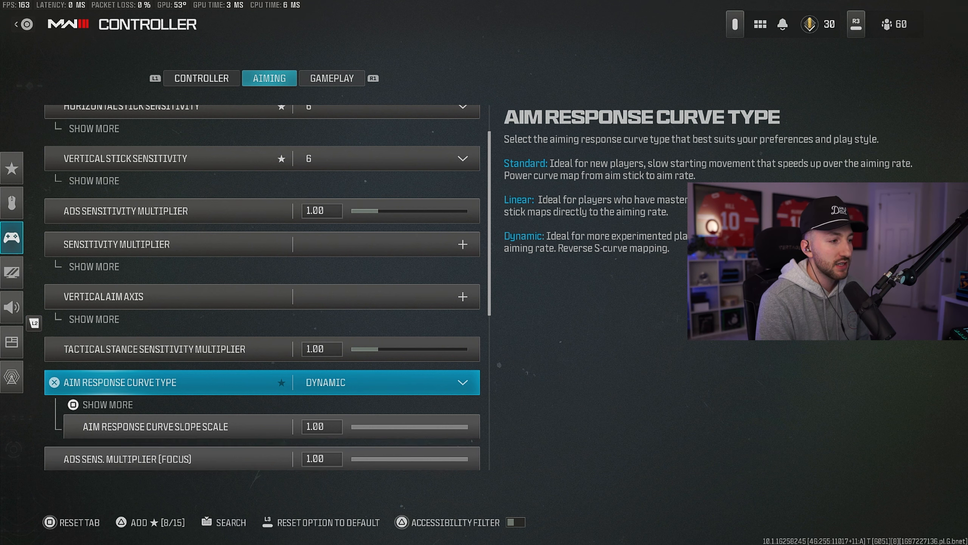
pyautogui.click(106, 404)
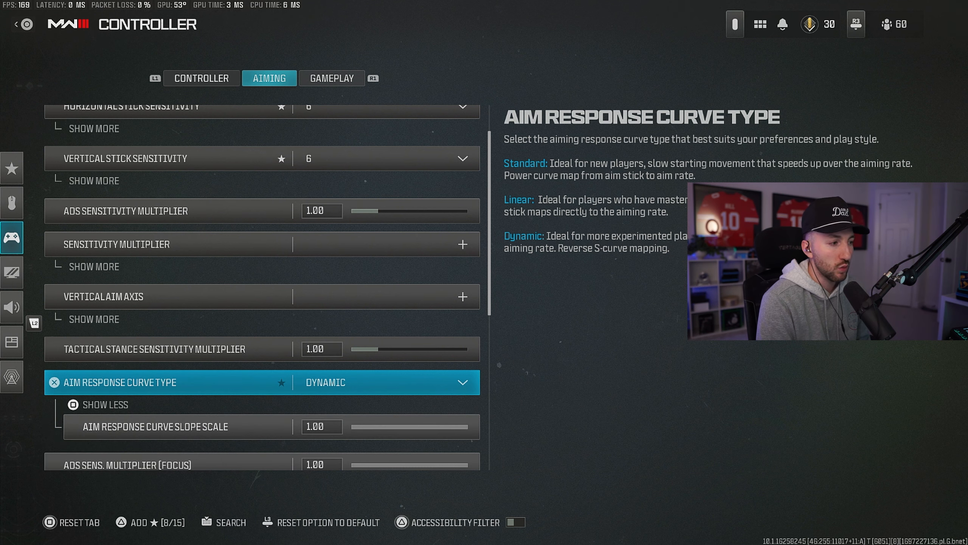
pyautogui.scroll(-3)
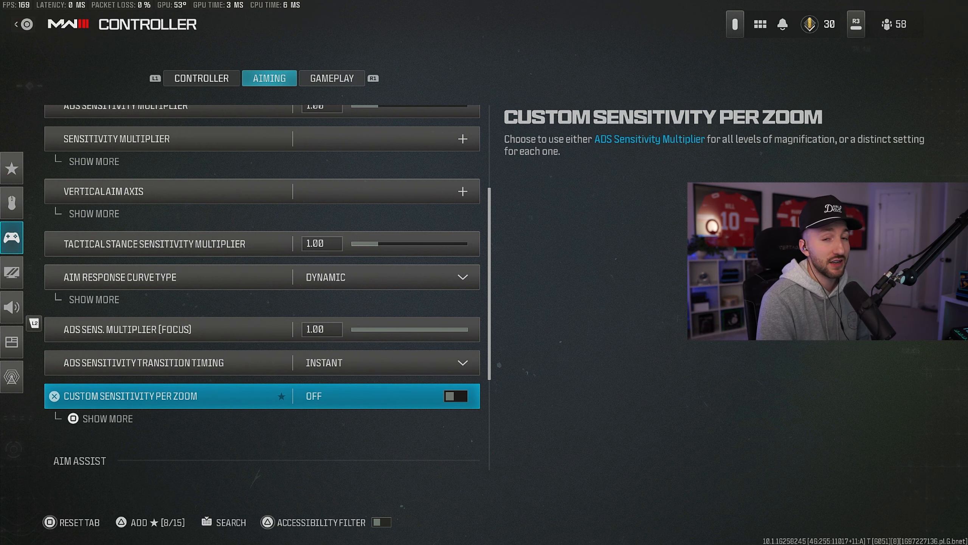
pyautogui.click(106, 418)
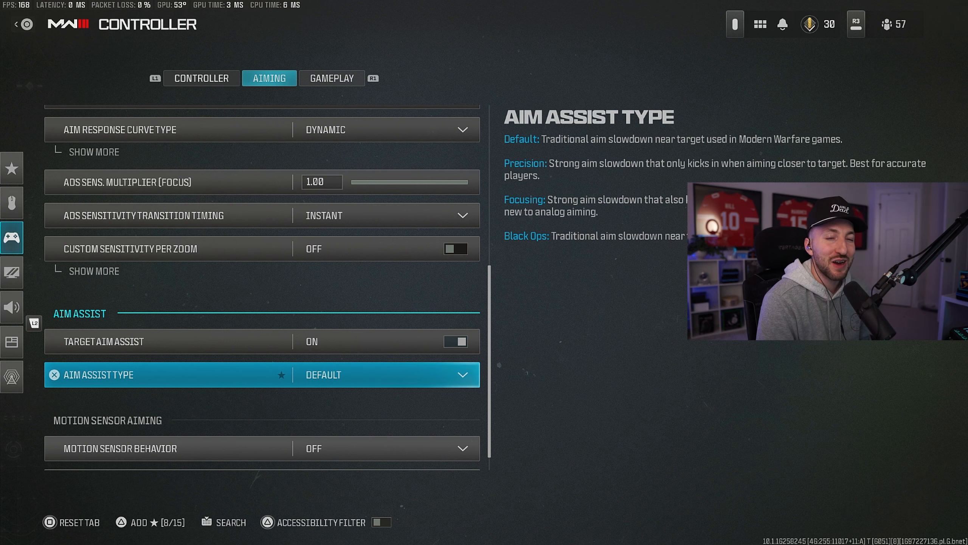
pyautogui.click(384, 374)
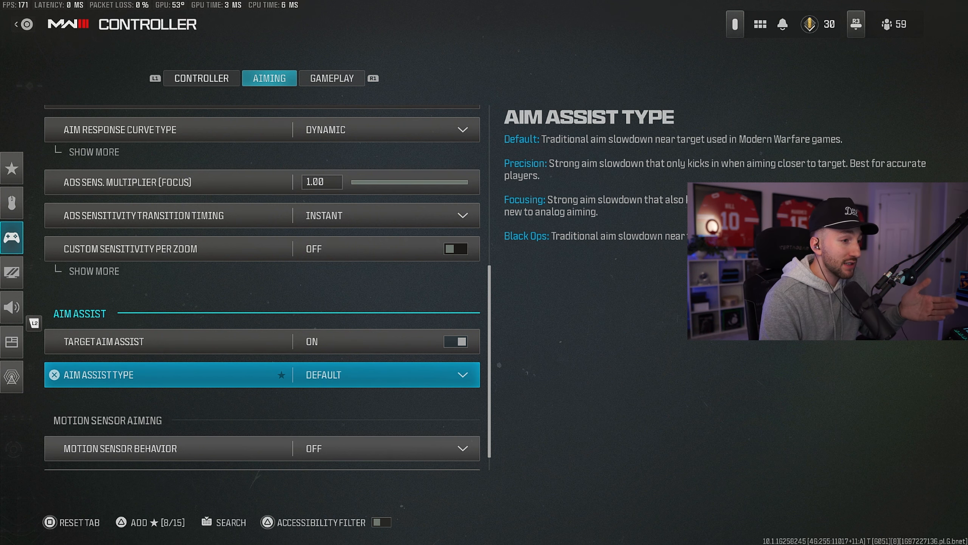
pyautogui.click(385, 374)
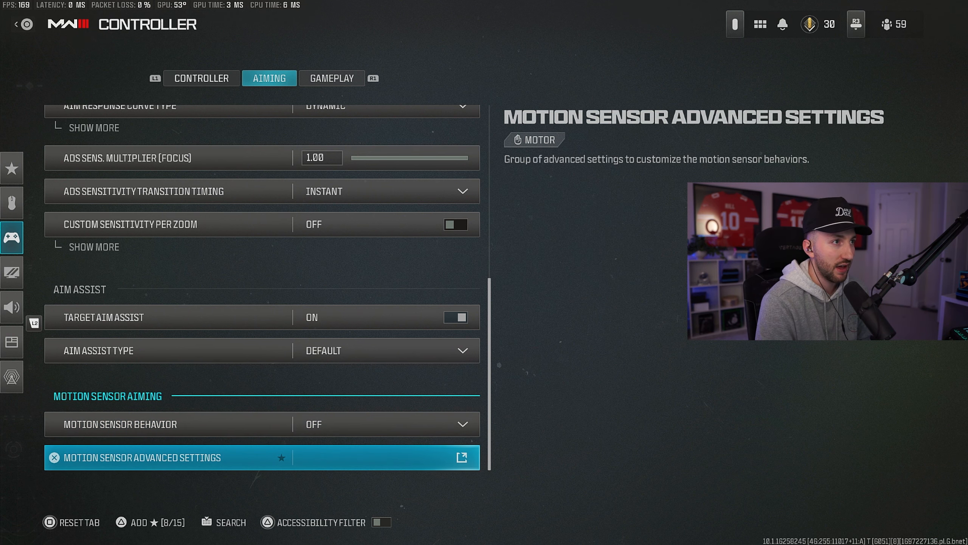
pyautogui.click(332, 78)
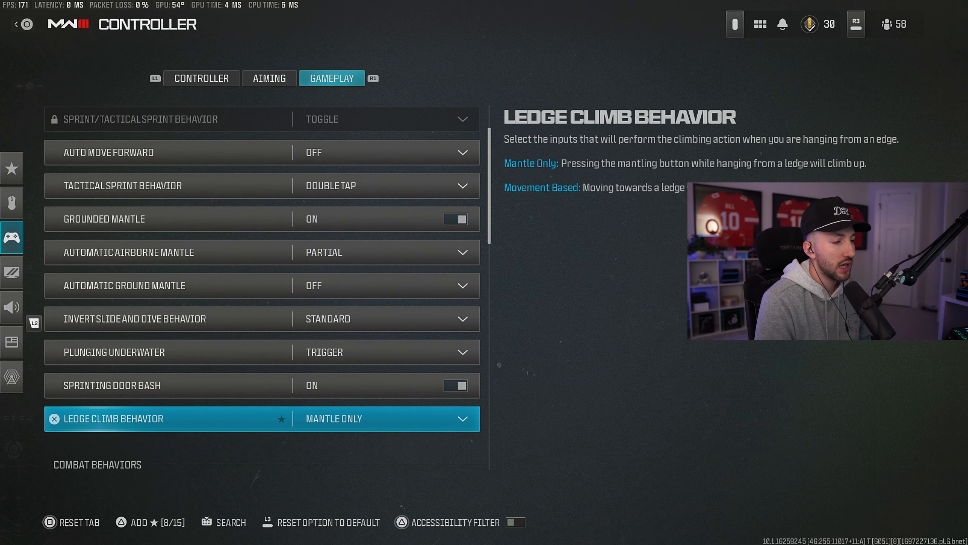
pyautogui.scroll(-3)
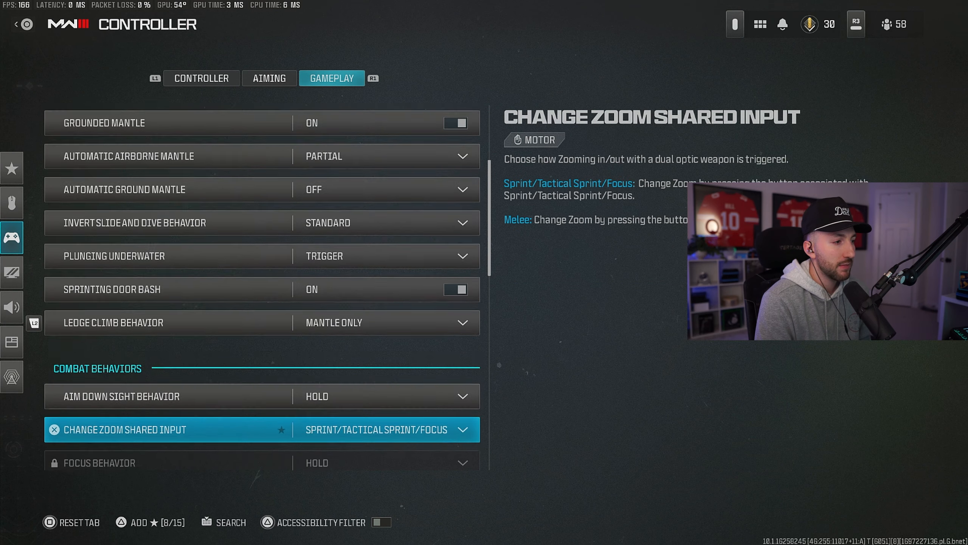
pyautogui.scroll(-3)
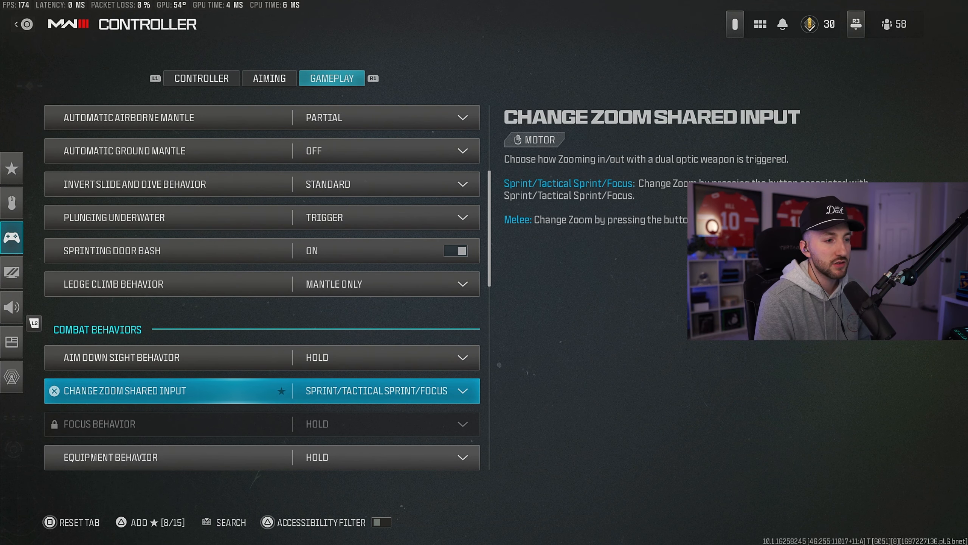
pyautogui.scroll(-3)
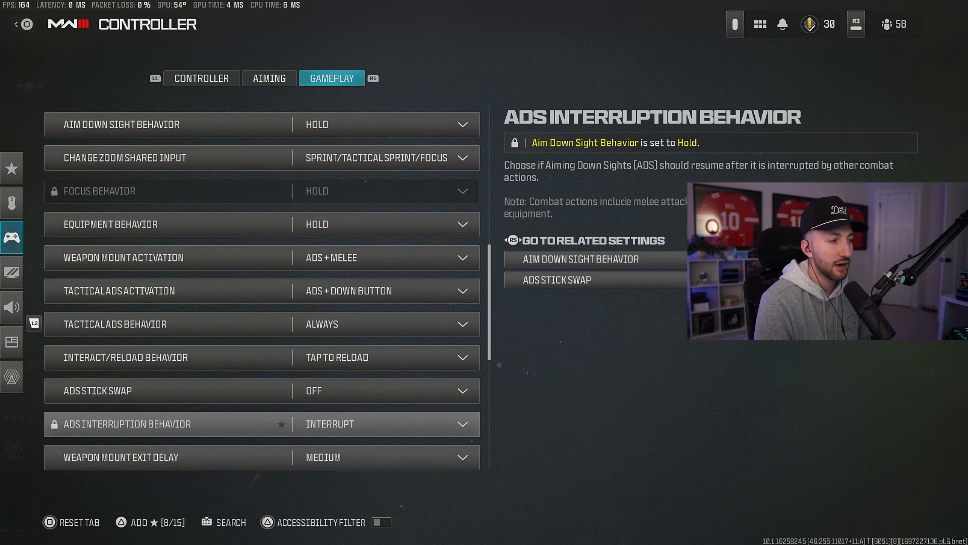
pyautogui.scroll(-3)
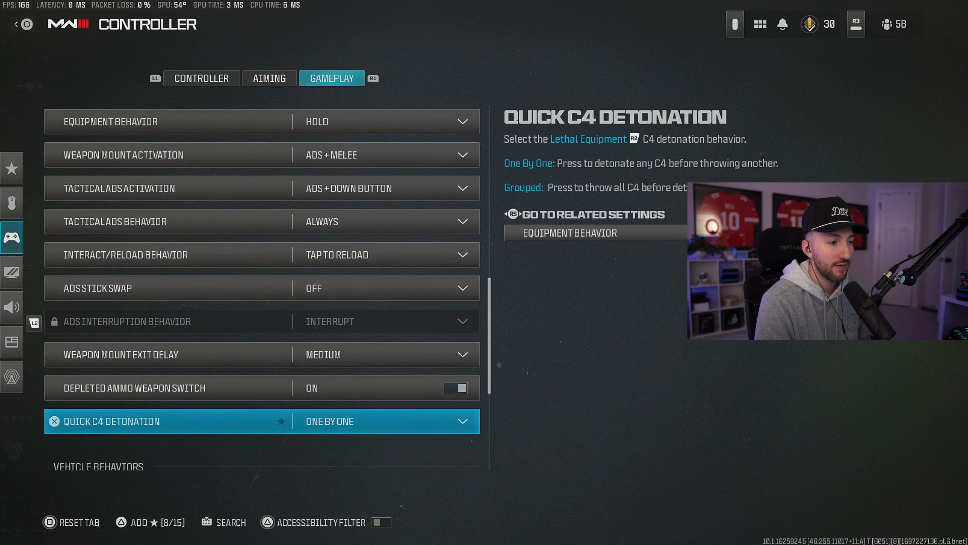
pyautogui.scroll(-3)
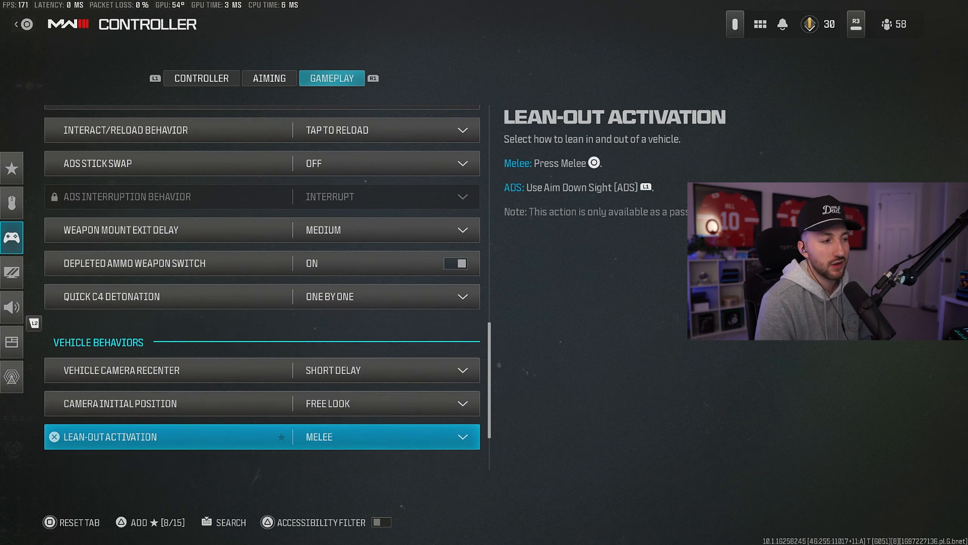
pyautogui.scroll(-3)
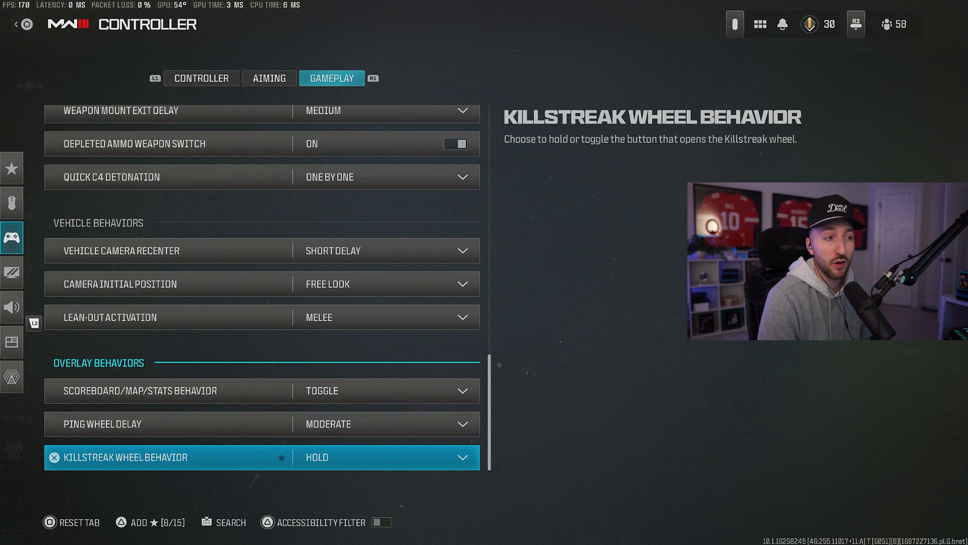
pyautogui.click(11, 307)
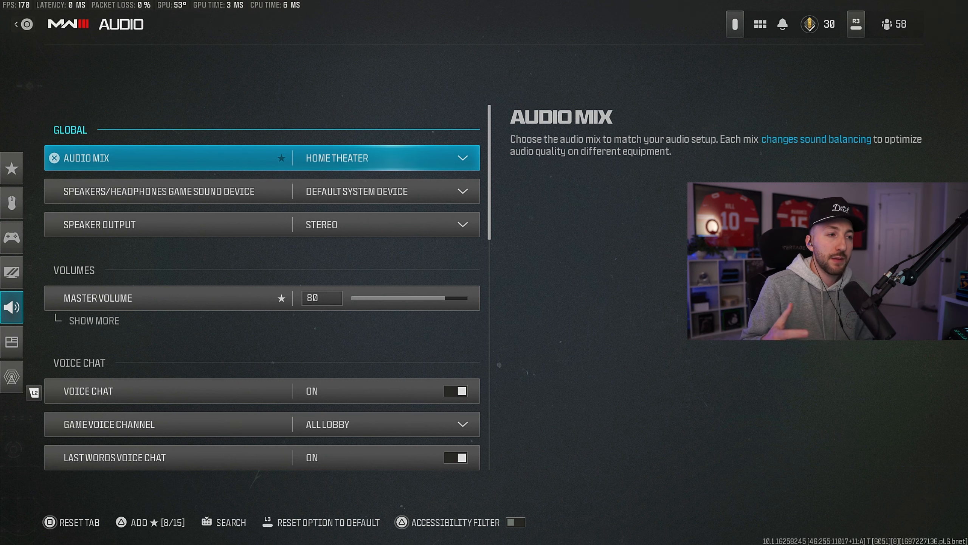
# Step: Choose Home Theater from the Audio Mix dropdown
pyautogui.click(384, 158)
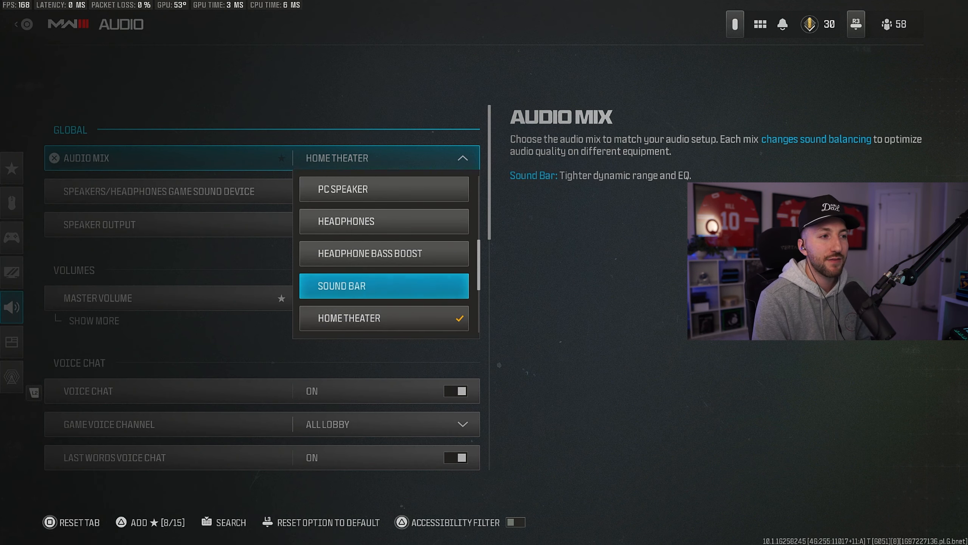
pyautogui.click(383, 317)
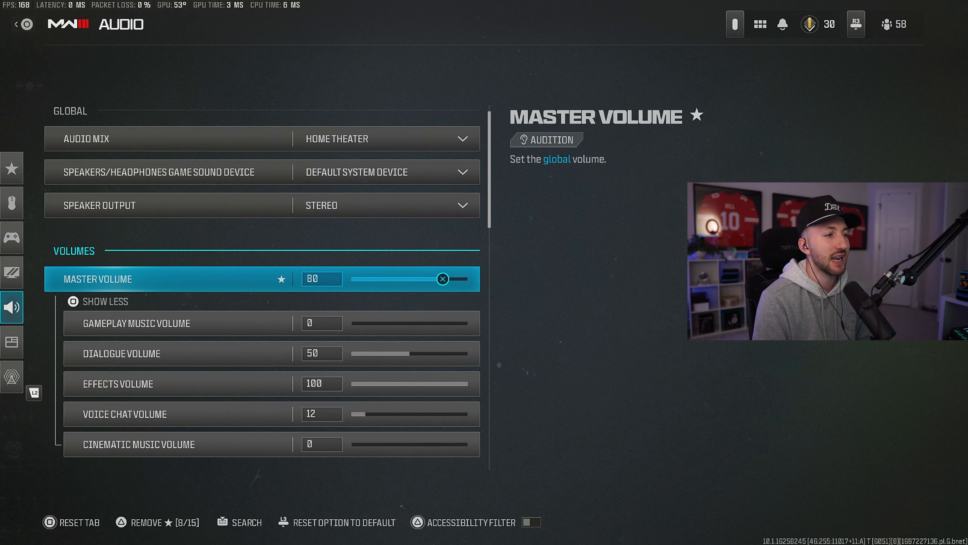
# Step: Set the Master Volume slider to 80
pyautogui.click(136, 323)
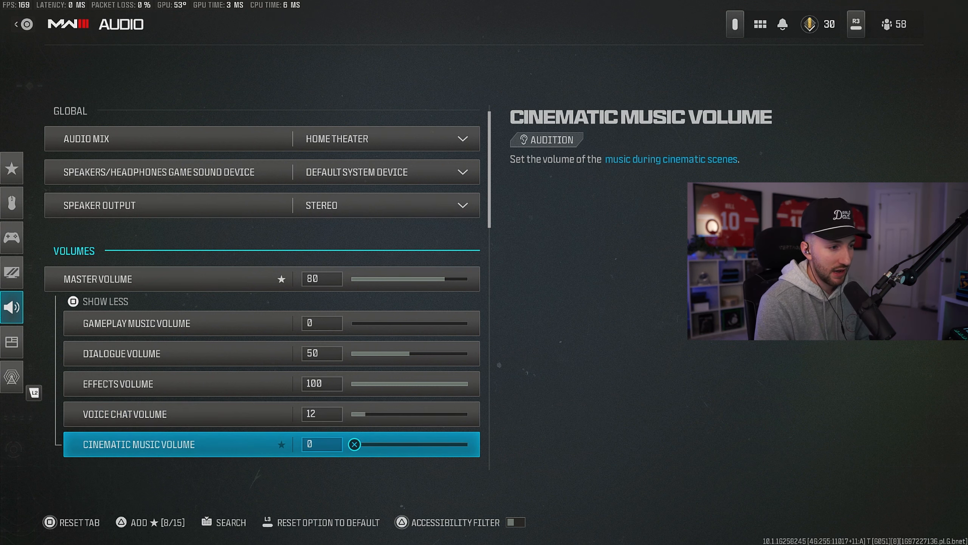
pyautogui.scroll(-3)
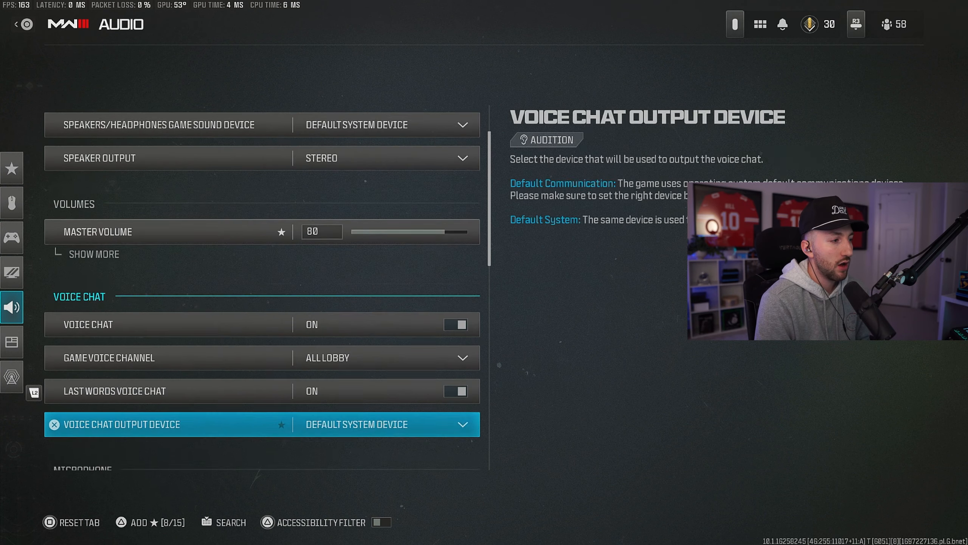
pyautogui.scroll(-3)
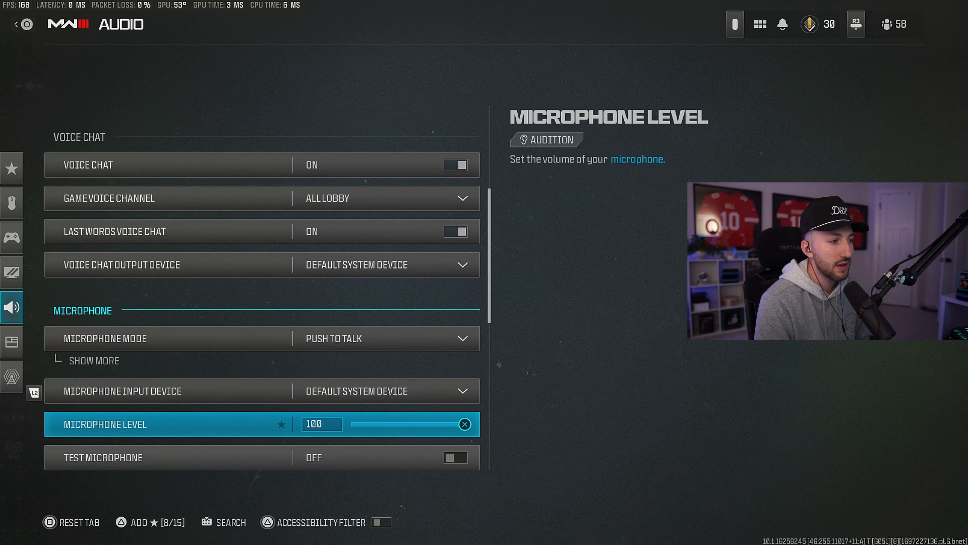
pyautogui.scroll(-3)
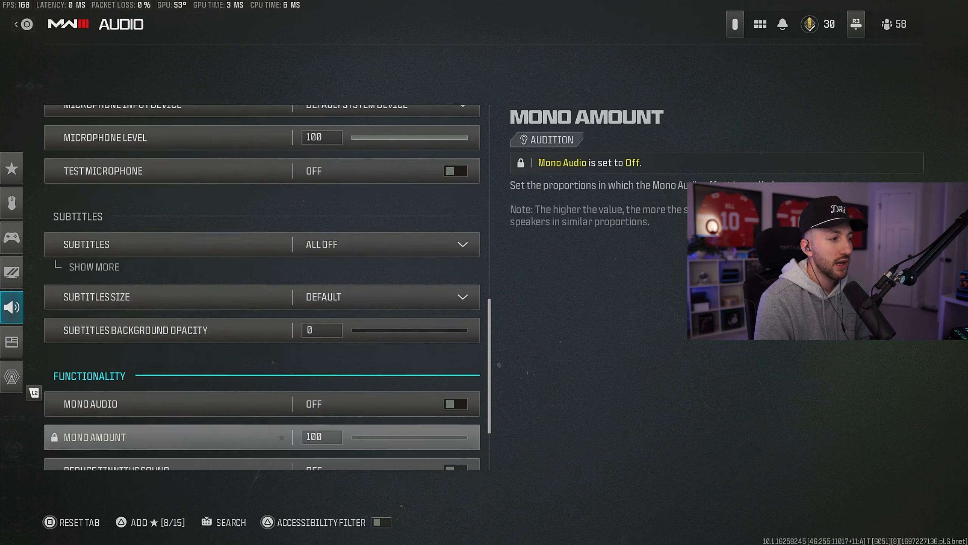